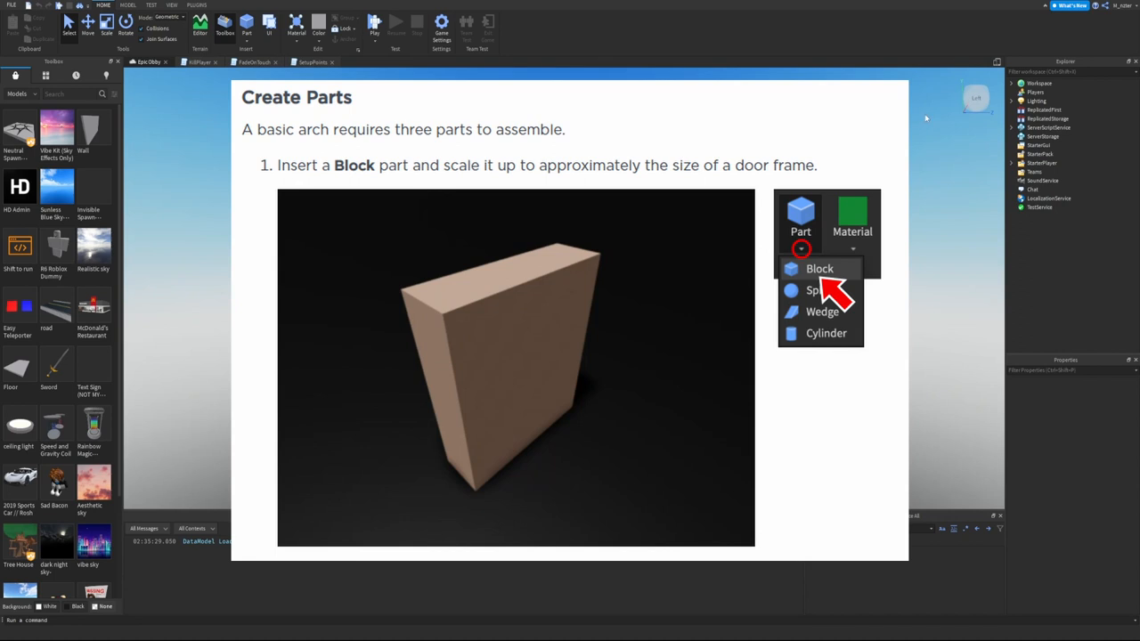
{"action": "mouse_move", "coordinate": [930, 126]}
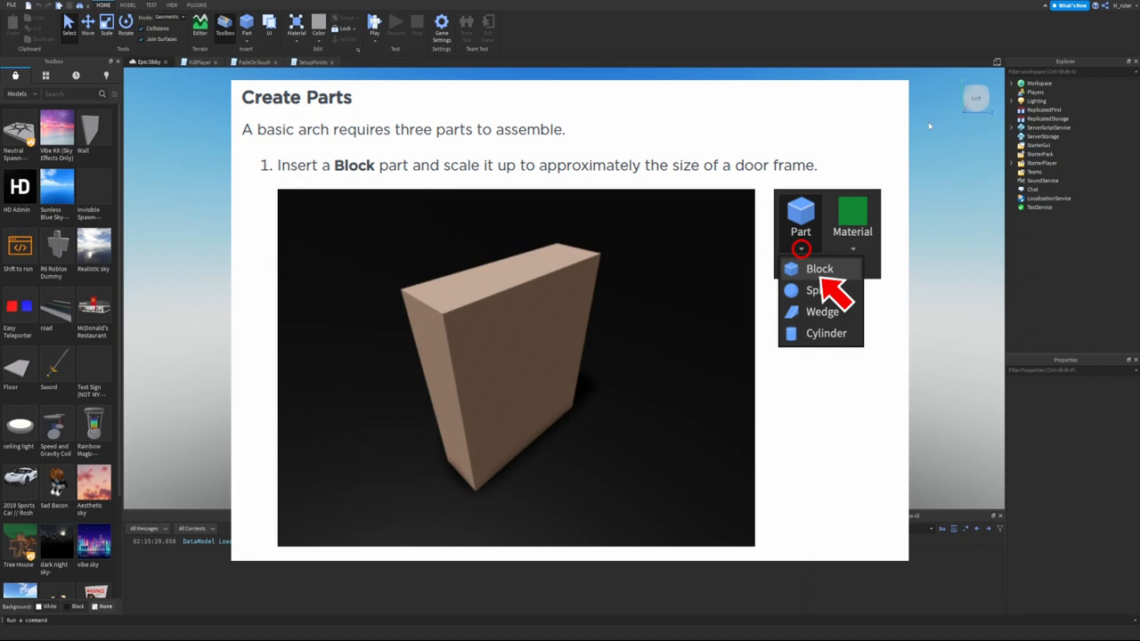
Open the Insert Object list for Workspace from the Explorer.
{"action": "left_click", "coordinate": [128, 5]}
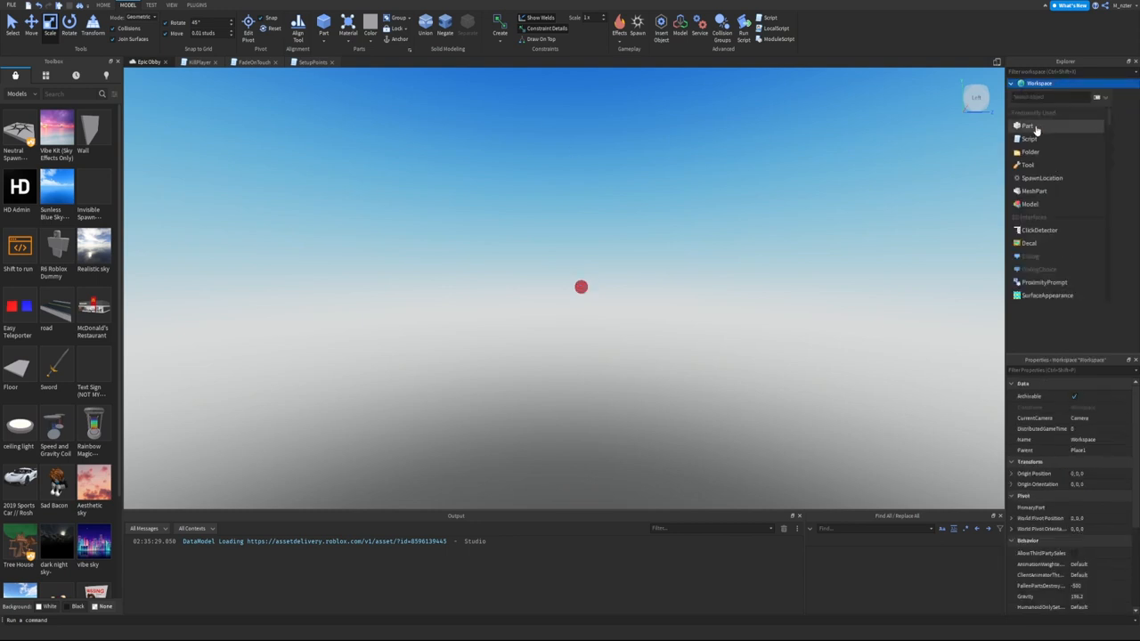
Add a door-sized grey block and a Really blue sphere in front of it.
{"action": "left_click", "coordinate": [1029, 136]}
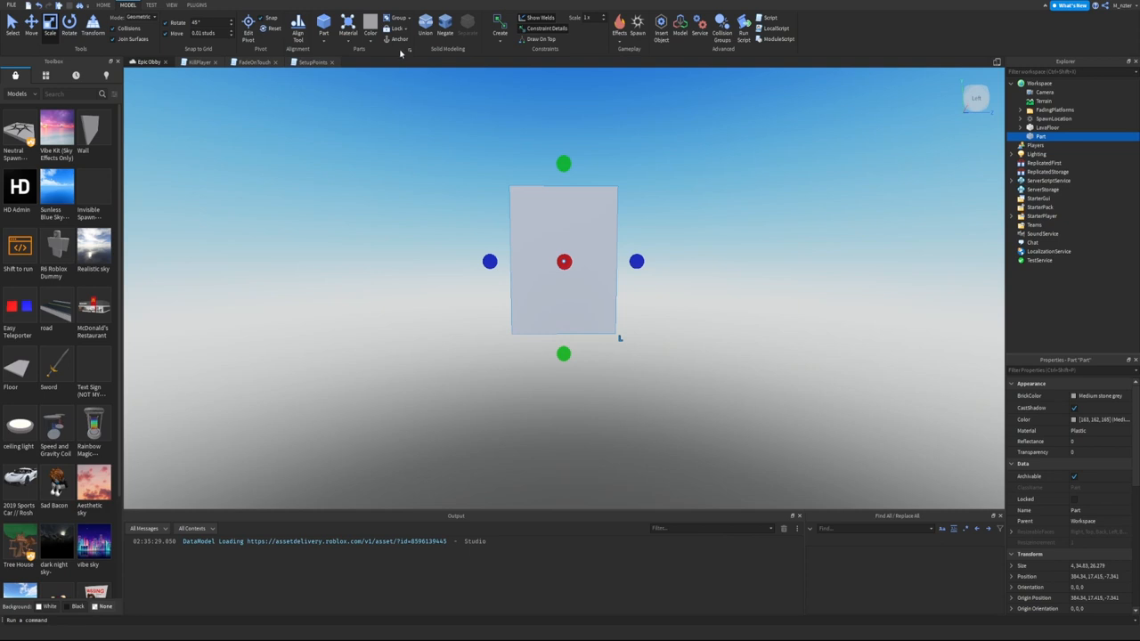
{"action": "left_click", "coordinate": [323, 27]}
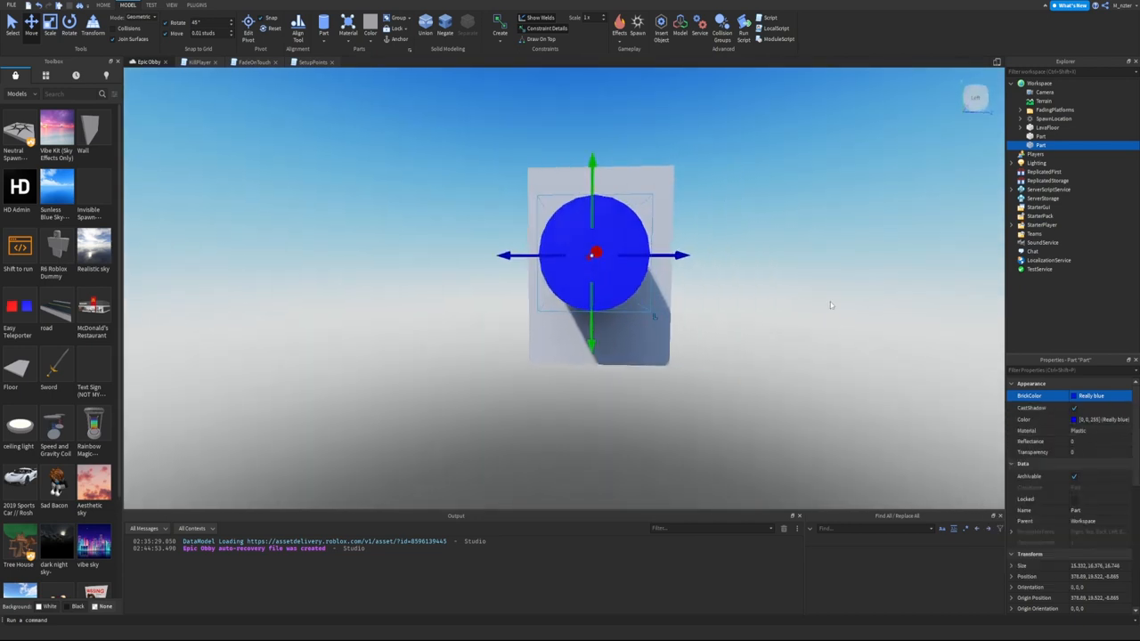
Add another Block part sized to cover the sphere's lower half.
{"action": "left_click", "coordinate": [877, 177]}
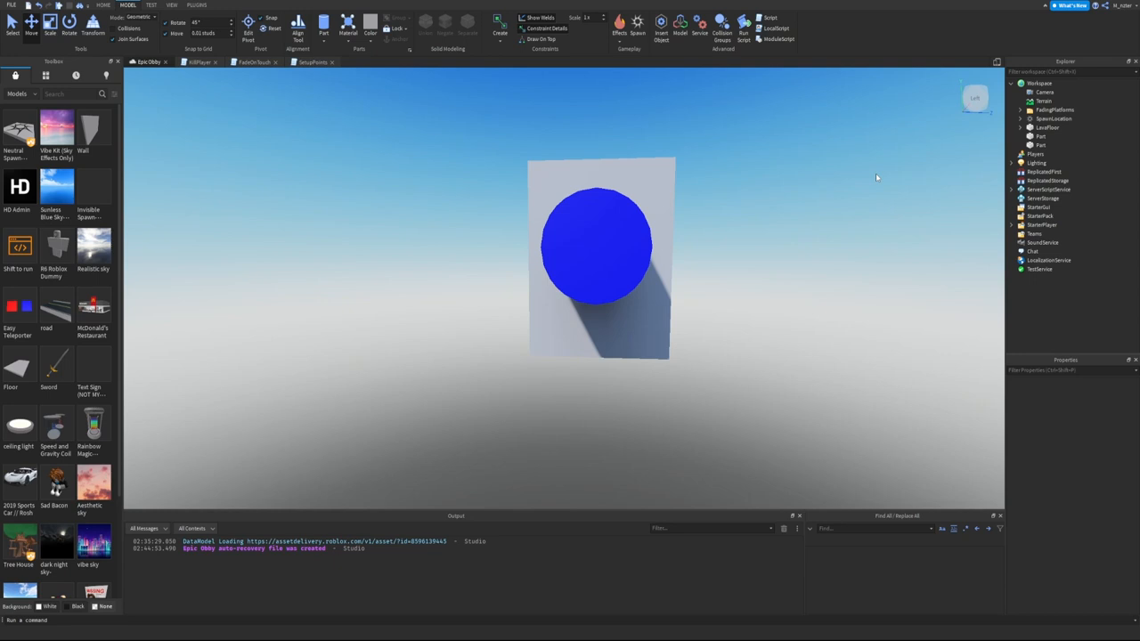
{"action": "left_click", "coordinate": [324, 21]}
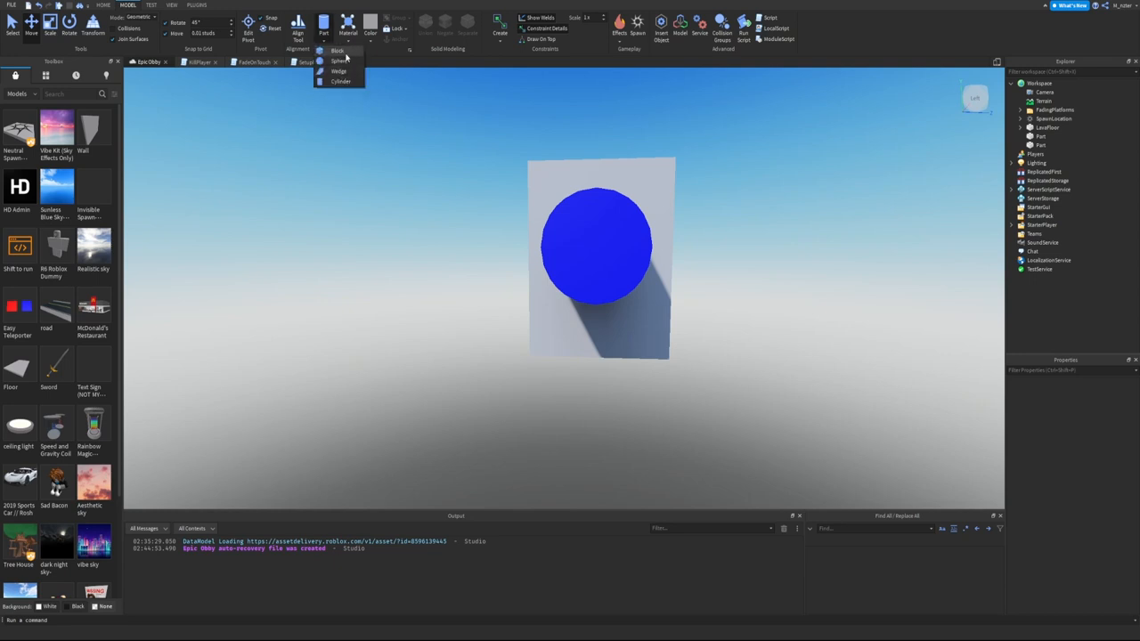
{"action": "left_click", "coordinate": [341, 60]}
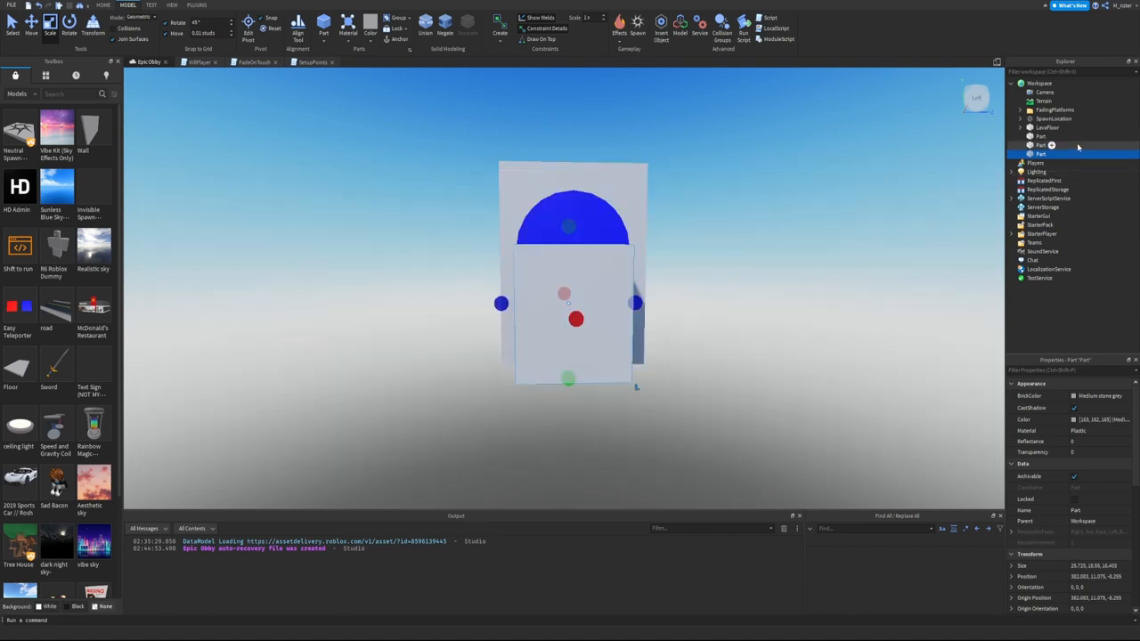
Negate the sphere and lower block, then select them with the tall block.
{"action": "left_click", "coordinate": [1046, 146]}
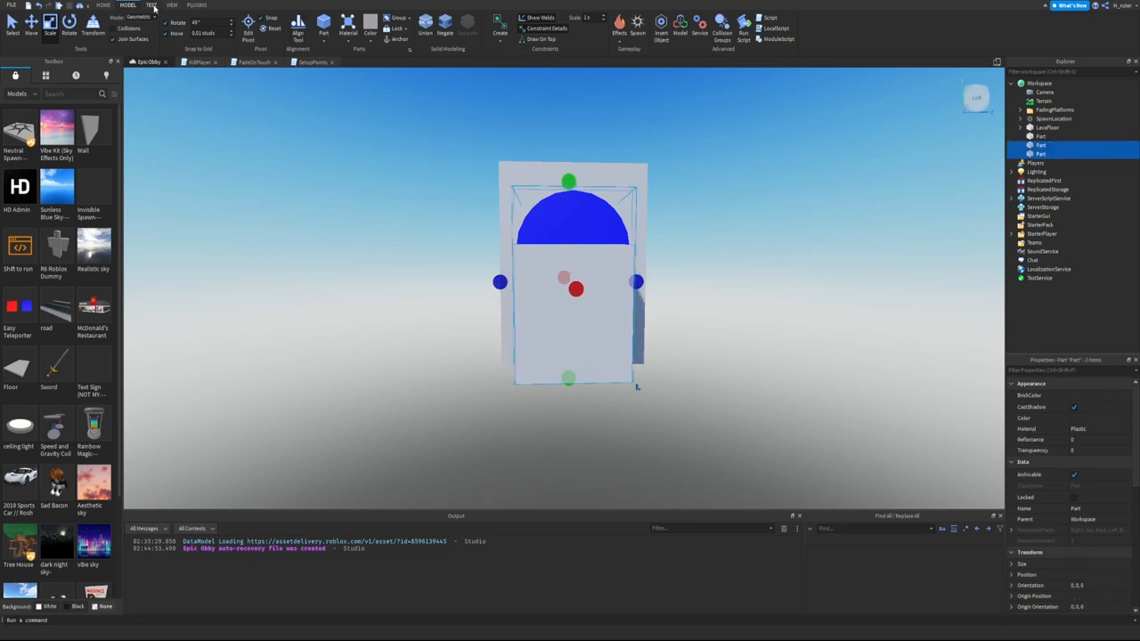
{"action": "mouse_move", "coordinate": [349, 43]}
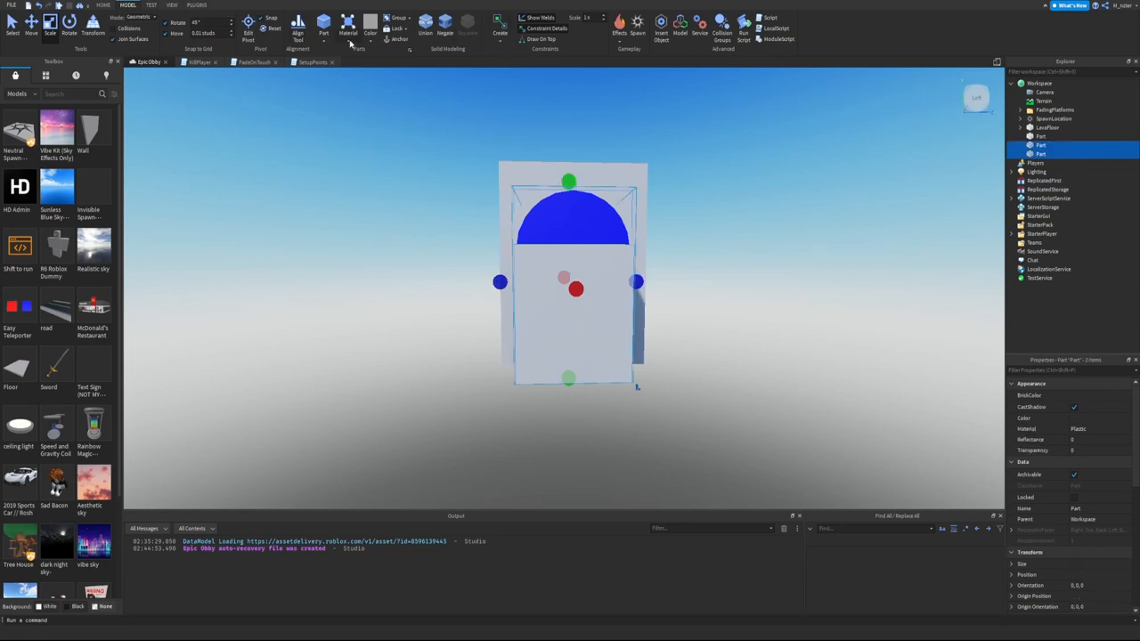
{"action": "mouse_move", "coordinate": [446, 22]}
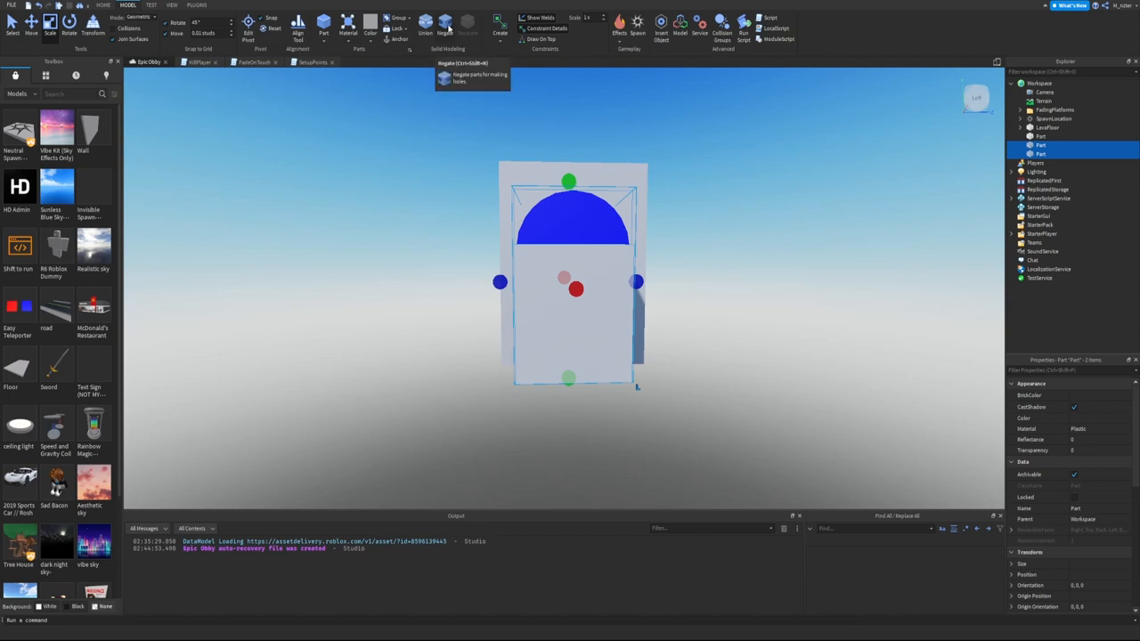
{"action": "left_click", "coordinate": [444, 25]}
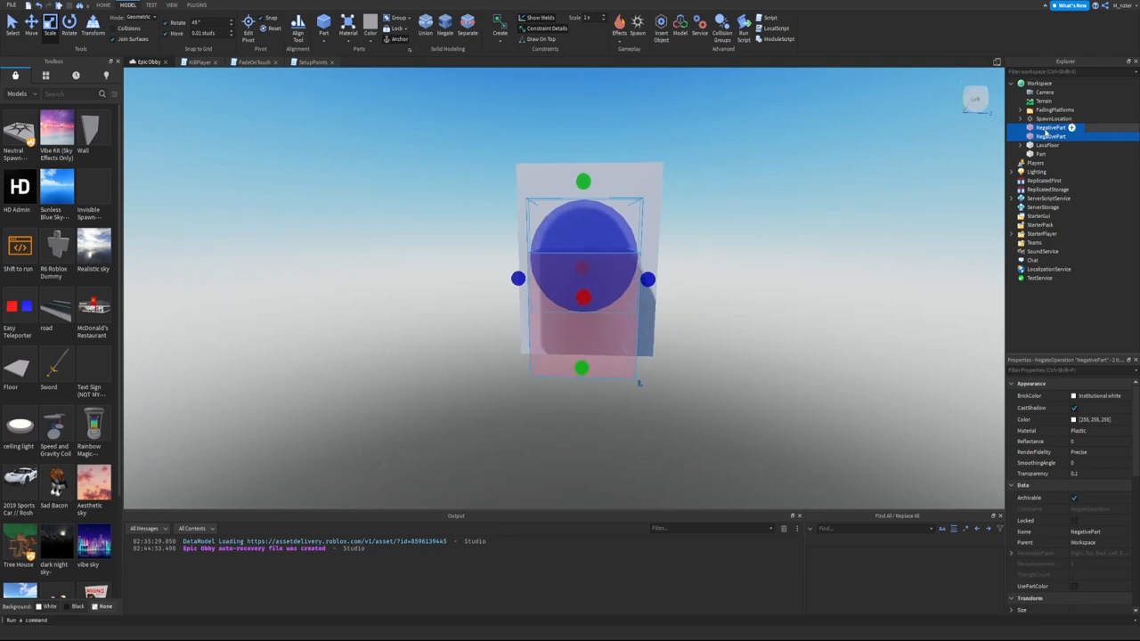
{"action": "left_click", "coordinate": [1041, 154]}
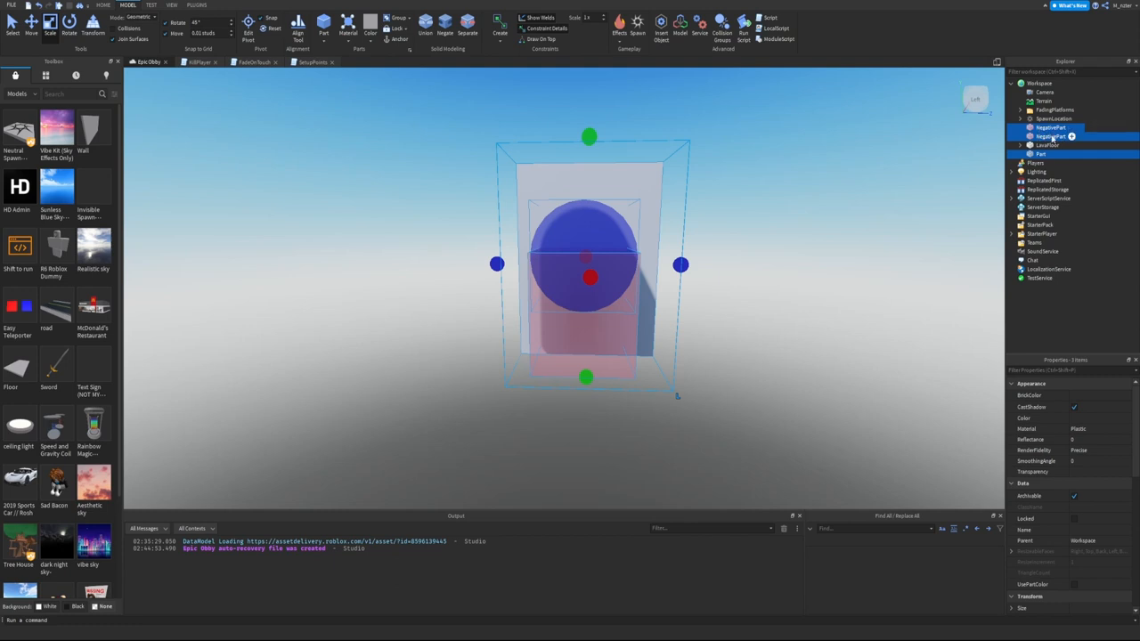
{"action": "left_click", "coordinate": [1051, 136]}
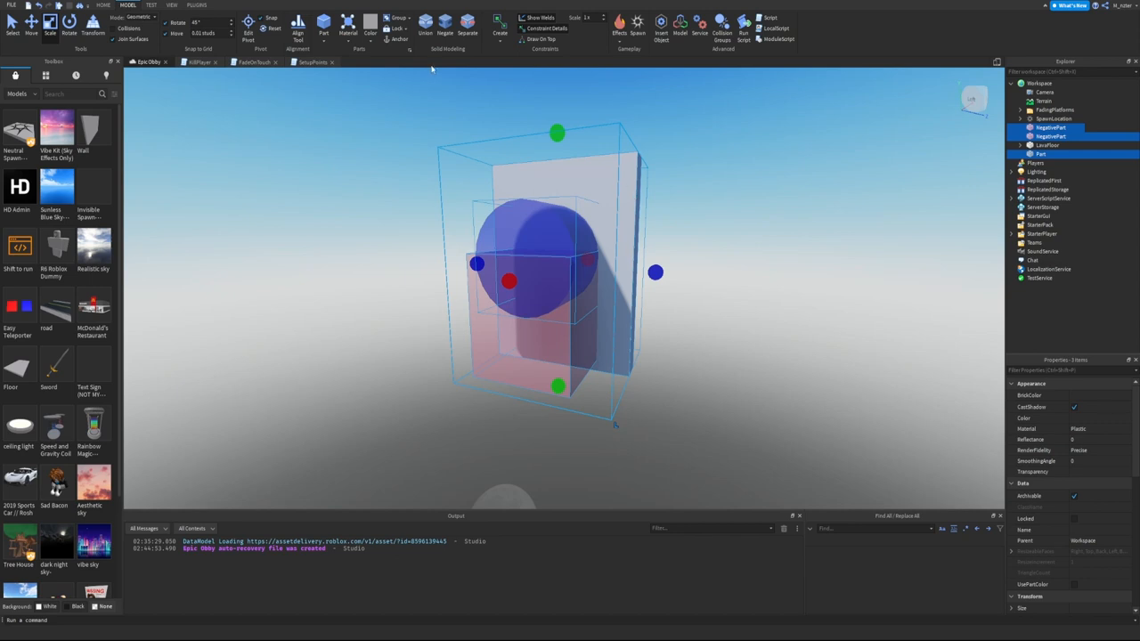
Union the two negative parts with the tall block into a round-topped doorway.
{"action": "left_click", "coordinate": [425, 21]}
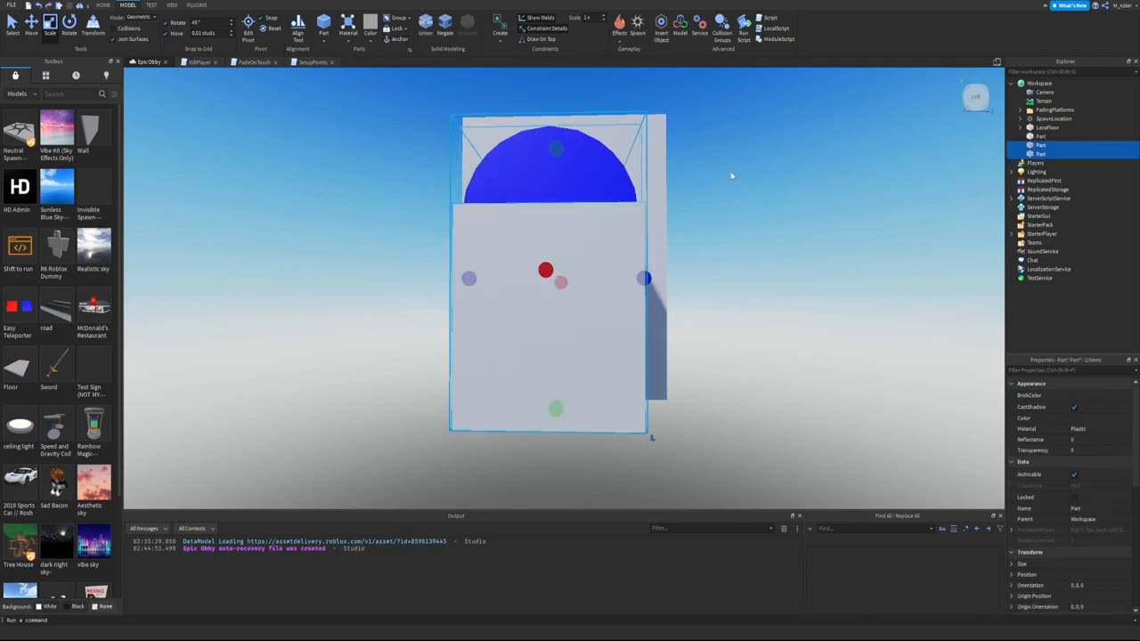
{"action": "left_click", "coordinate": [556, 408]}
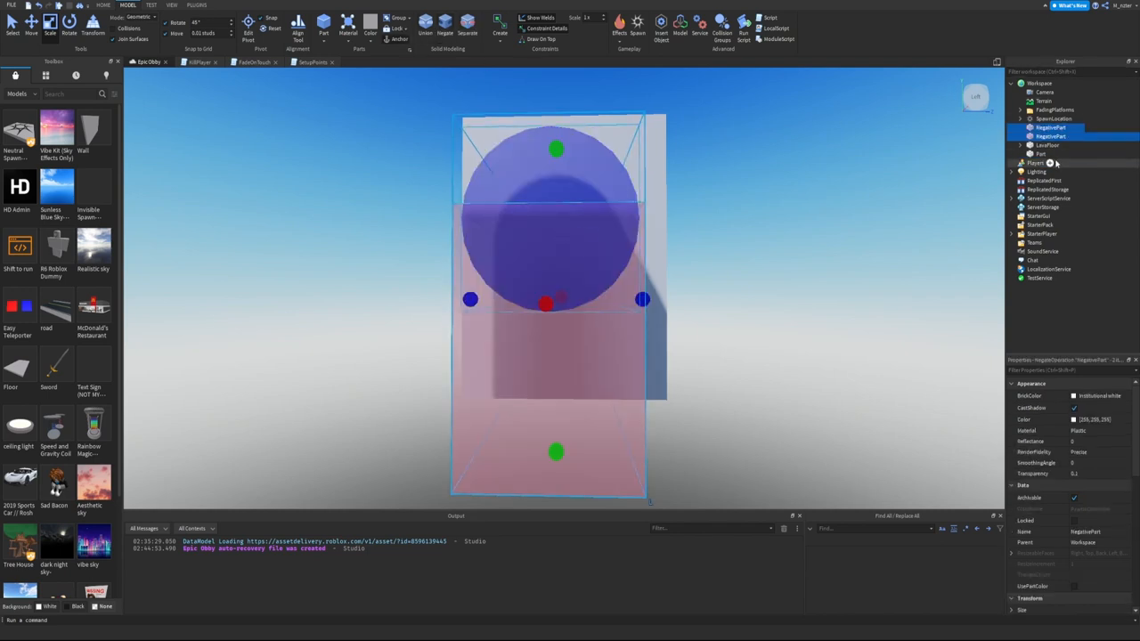
{"action": "left_click", "coordinate": [425, 24]}
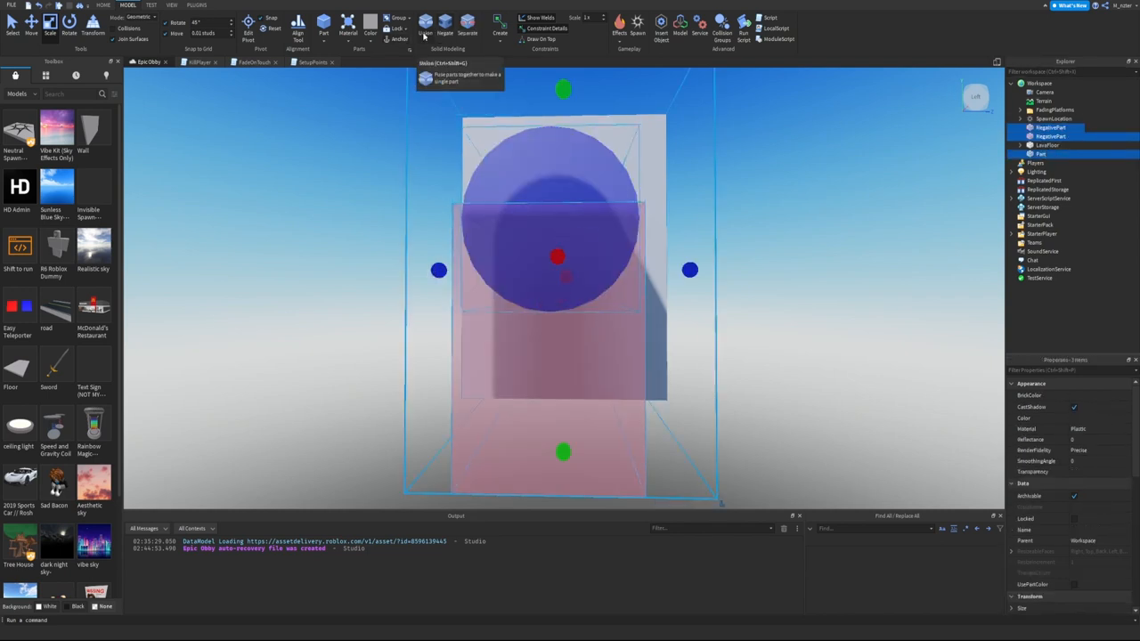
{"action": "left_click", "coordinate": [426, 23]}
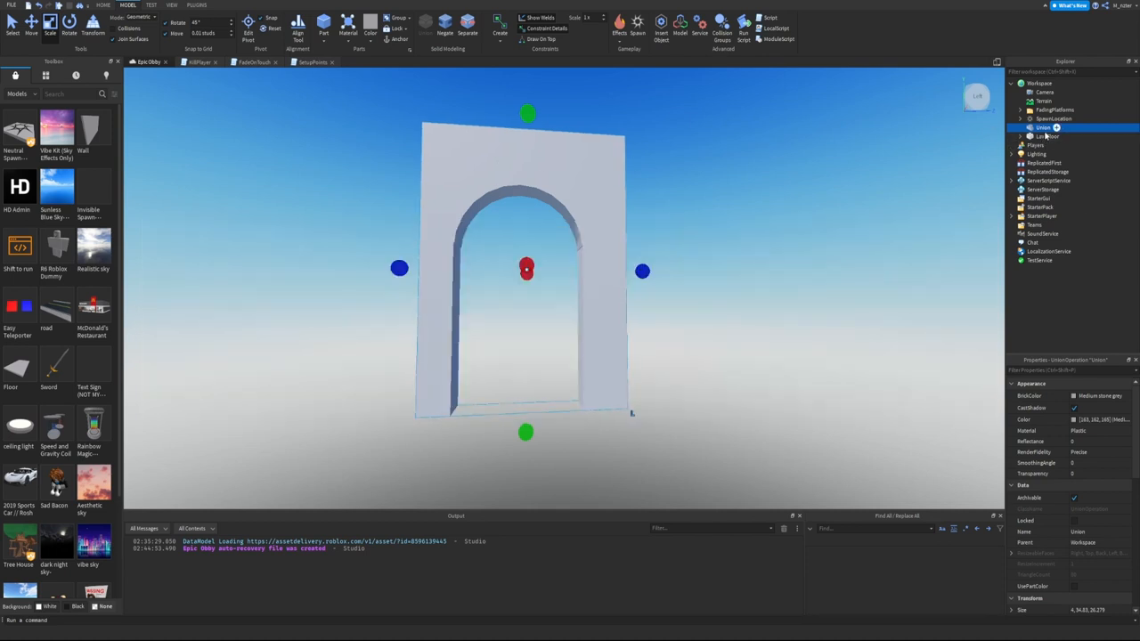
Colour the arch union Cyan.
{"action": "left_click", "coordinate": [468, 32]}
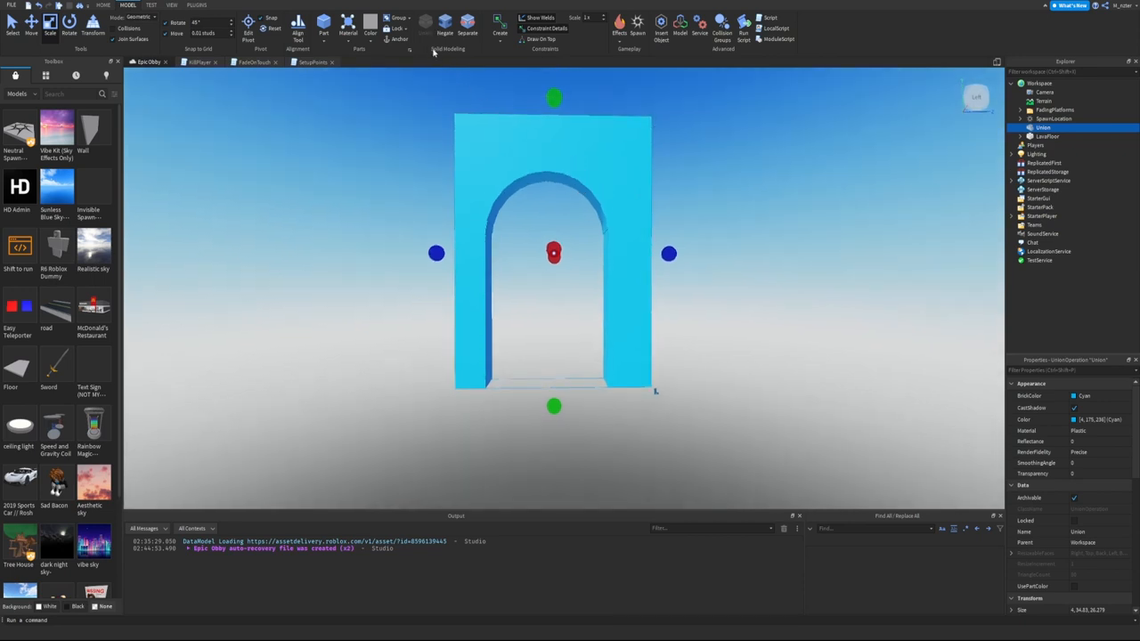
{"action": "mouse_move", "coordinate": [467, 27]}
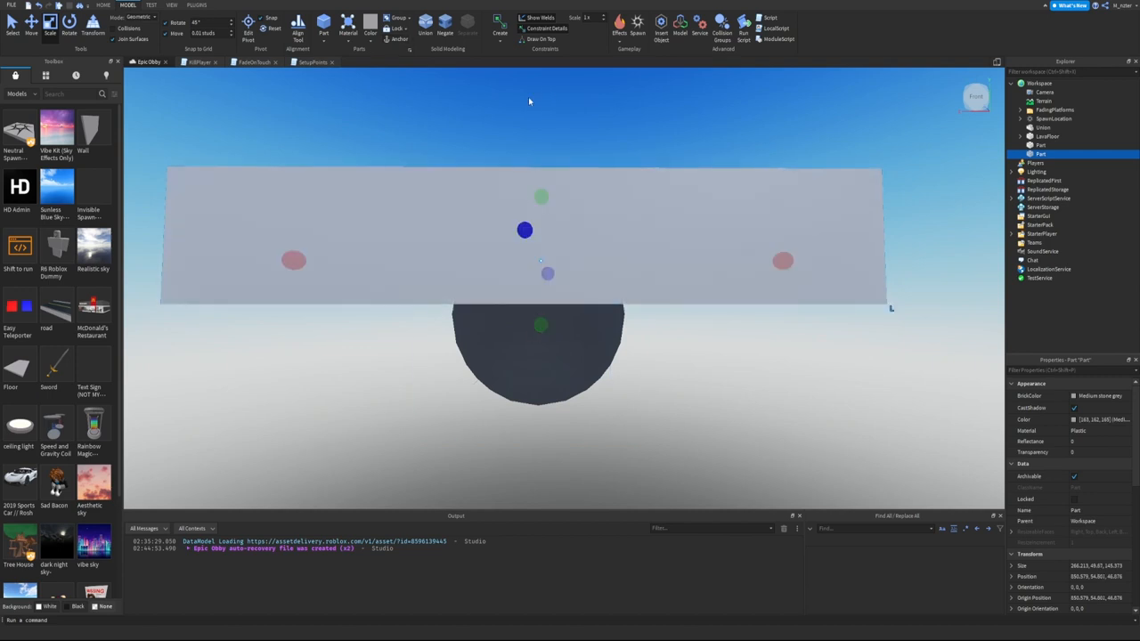
{"action": "mouse_move", "coordinate": [444, 22]}
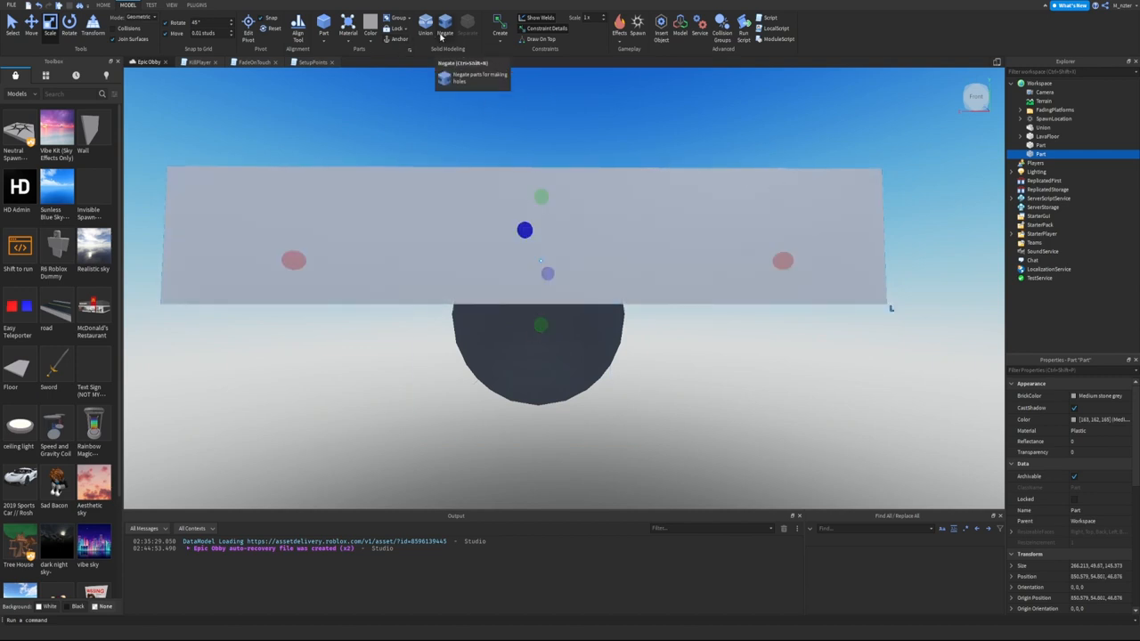
Negate the wide block and the inner half-sphere, then select both half-spheres.
{"action": "left_click", "coordinate": [446, 27]}
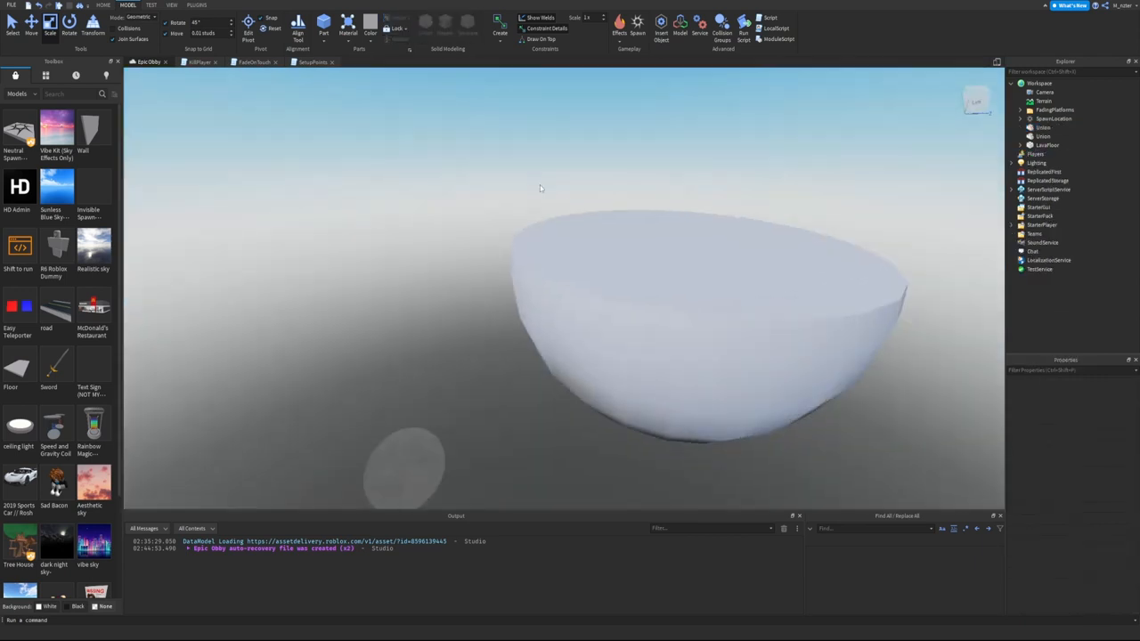
{"action": "left_click", "coordinate": [1044, 136]}
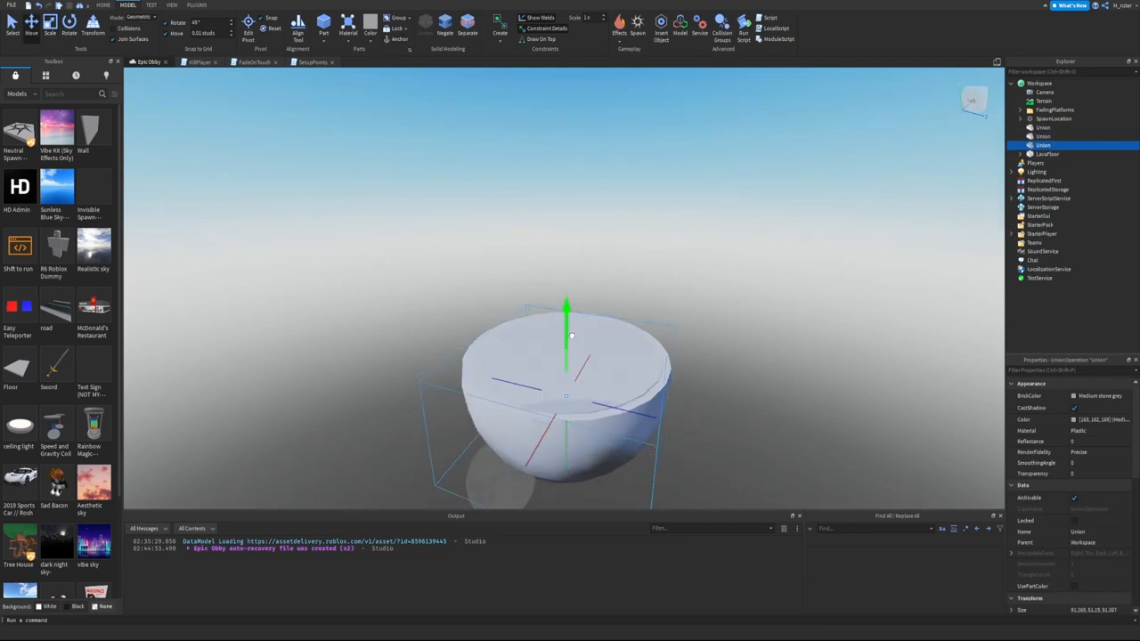
{"action": "left_click", "coordinate": [32, 23]}
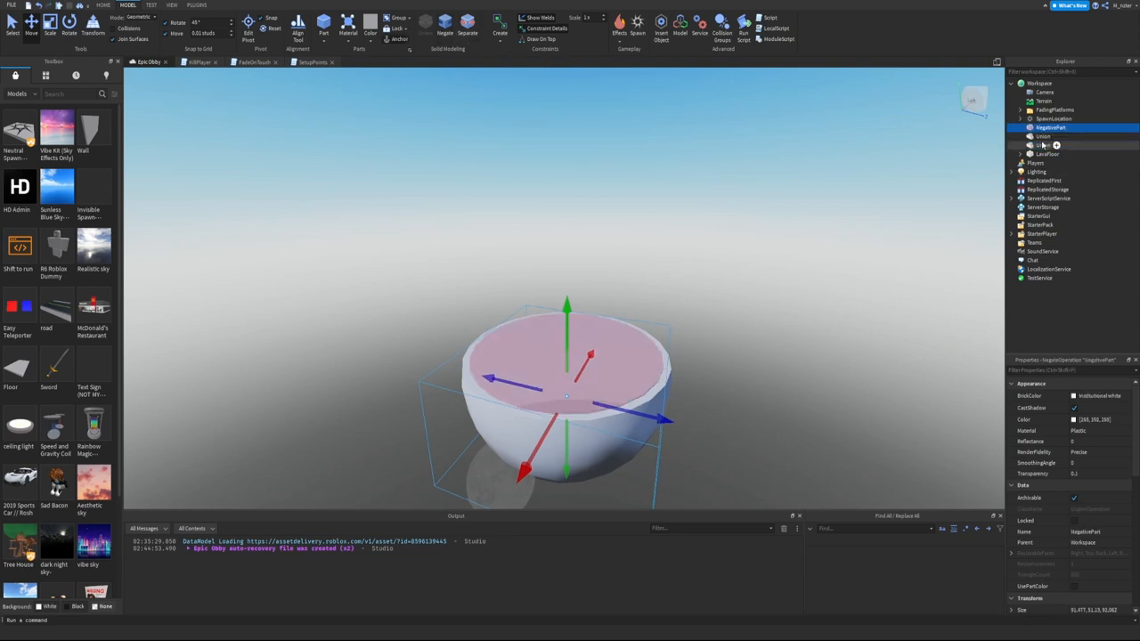
{"action": "left_click", "coordinate": [1042, 137]}
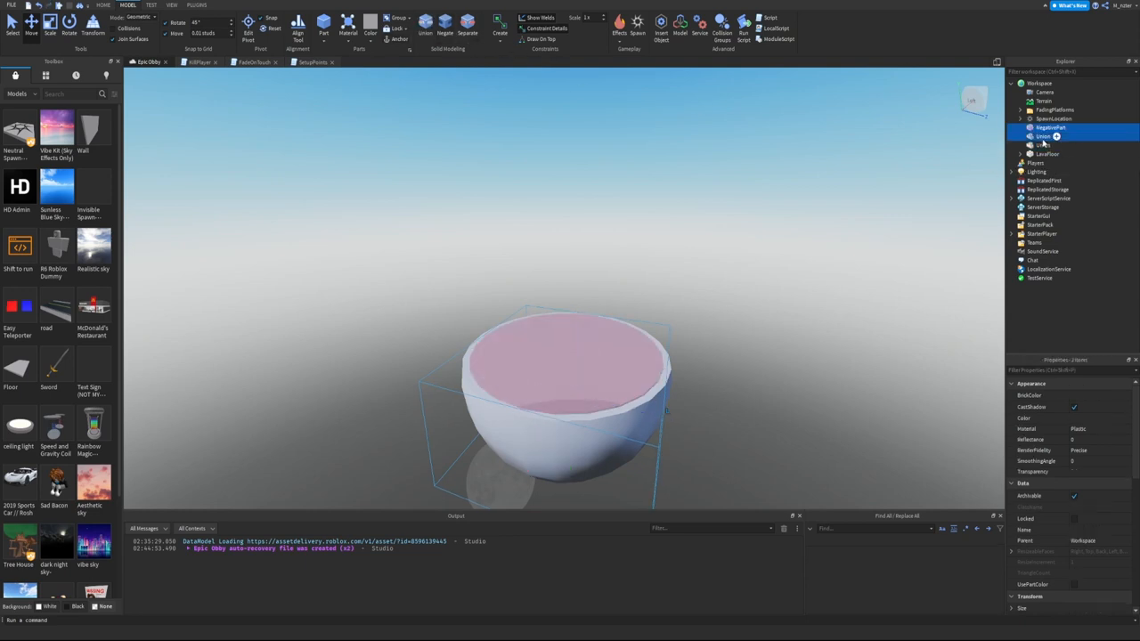